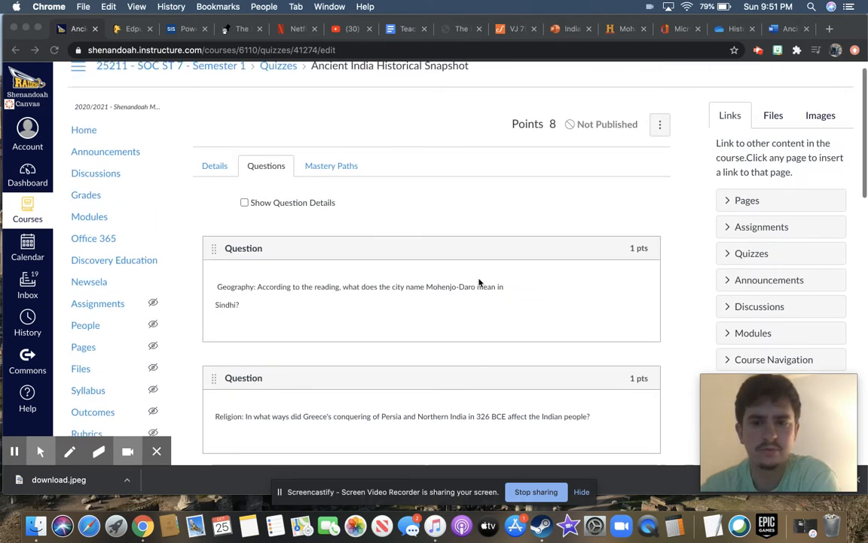
- Save the edited Ancient India Historical Snapshot quiz, returning to its unpublished summary page
scroll("down", 3)
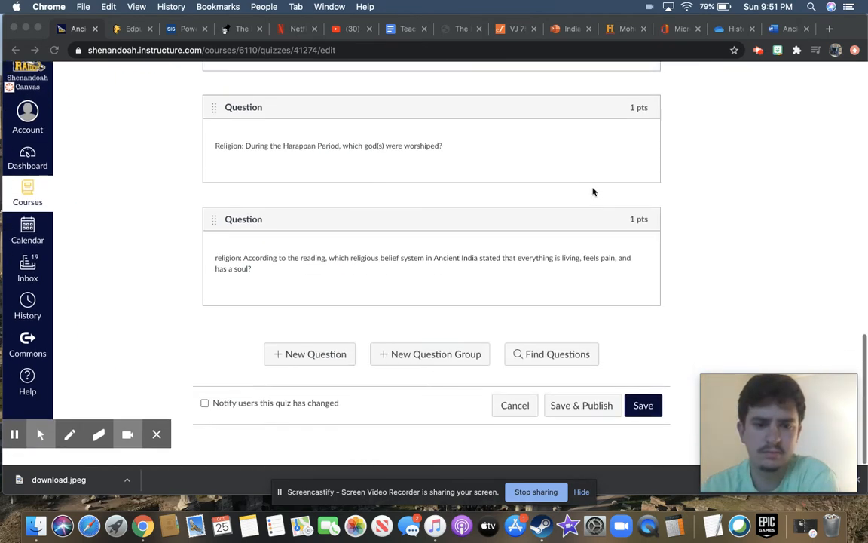
left_click(642, 404)
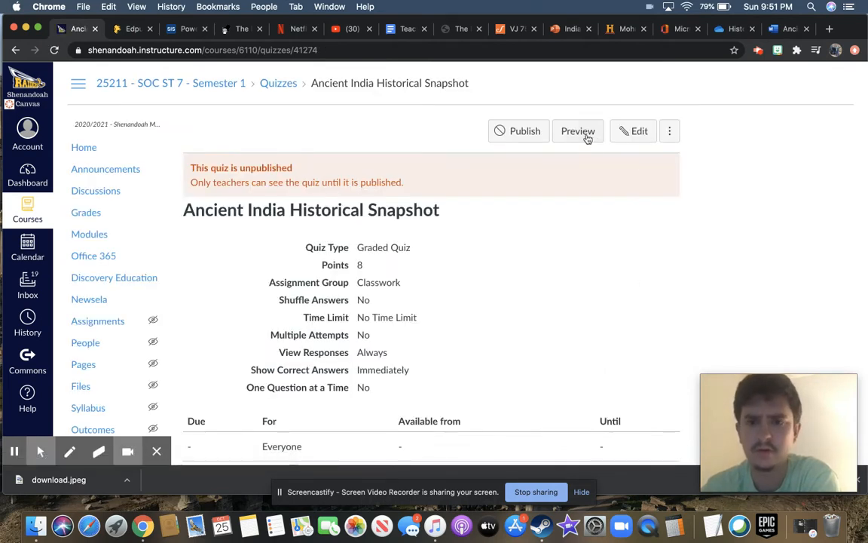
- Preview the draft quiz as a student and bring Question 1 with its four choices into view
left_click(579, 129)
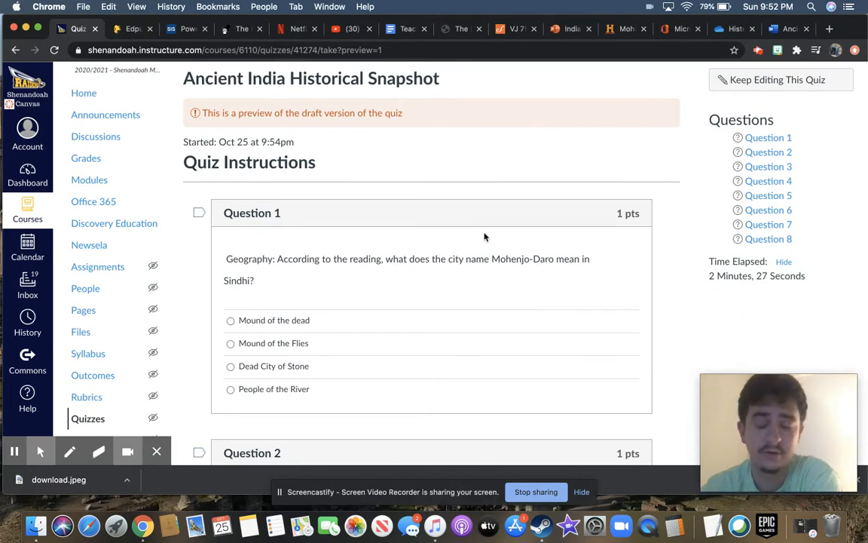
mouse_move(472, 304)
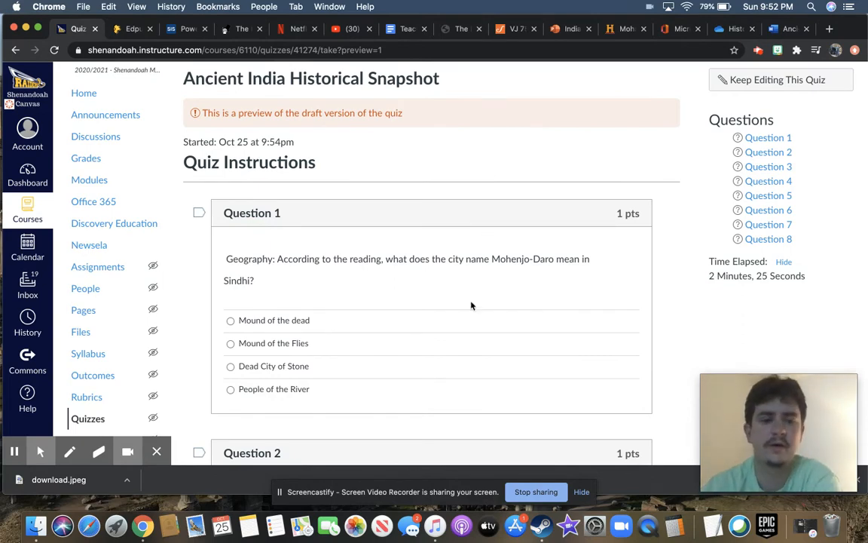
scroll("down", 3)
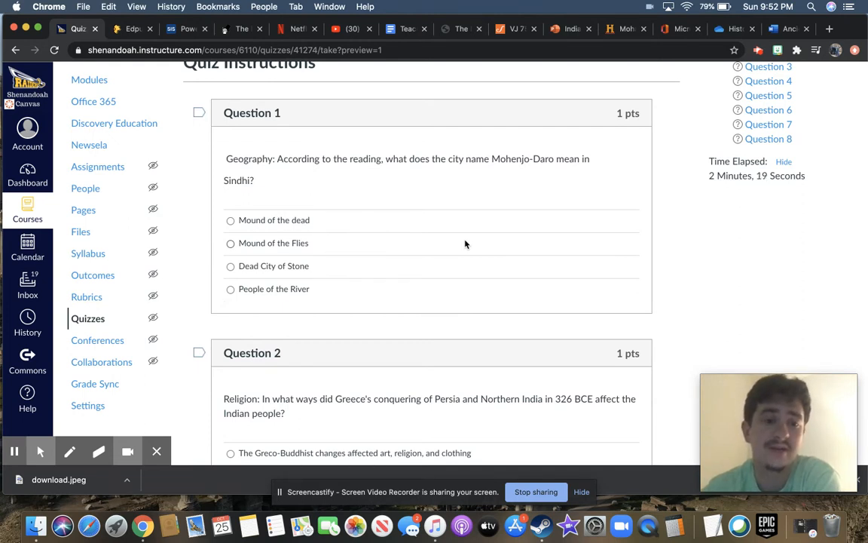
mouse_move(338, 220)
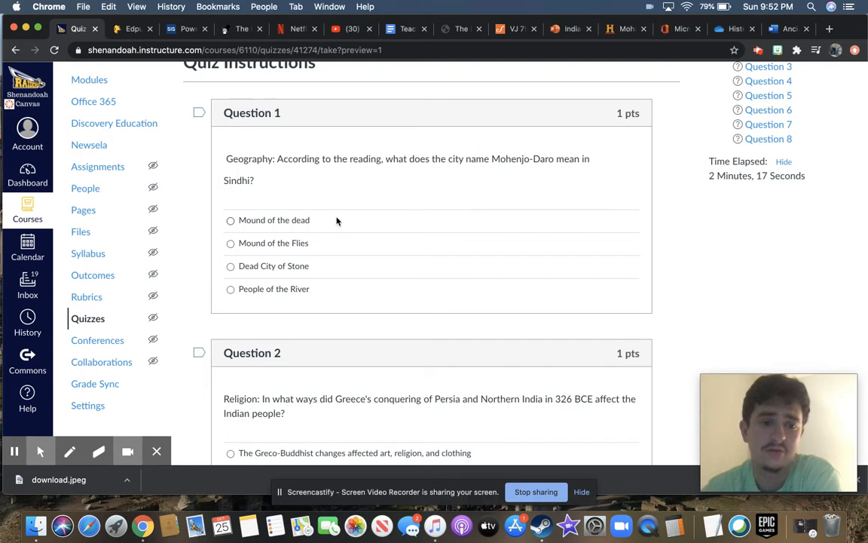
mouse_move(329, 245)
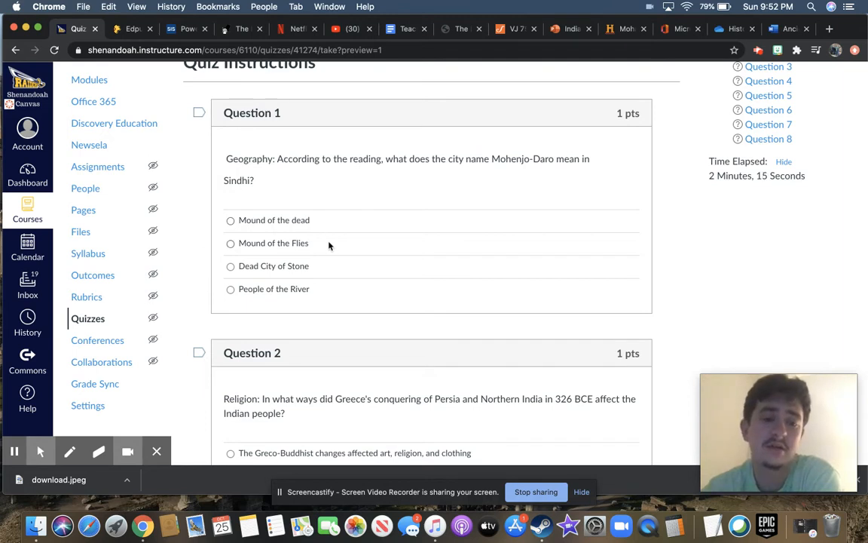
mouse_move(331, 265)
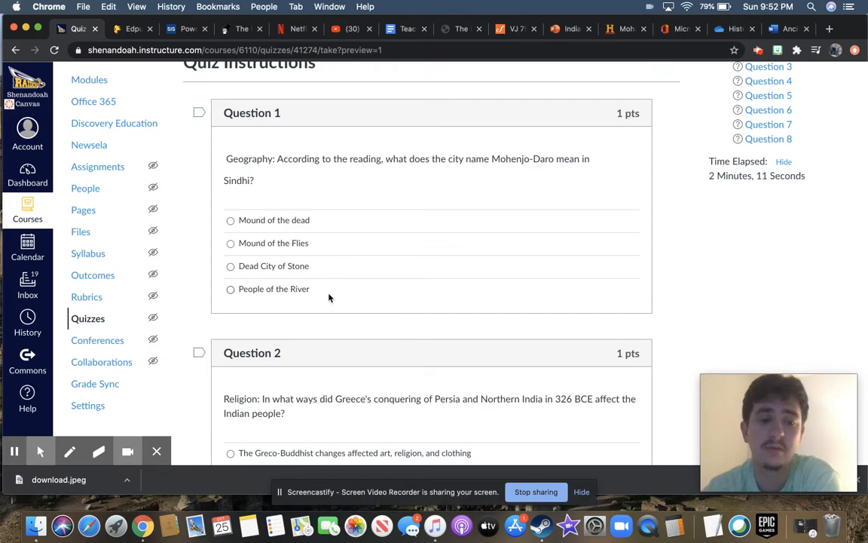
scroll("down", 3)
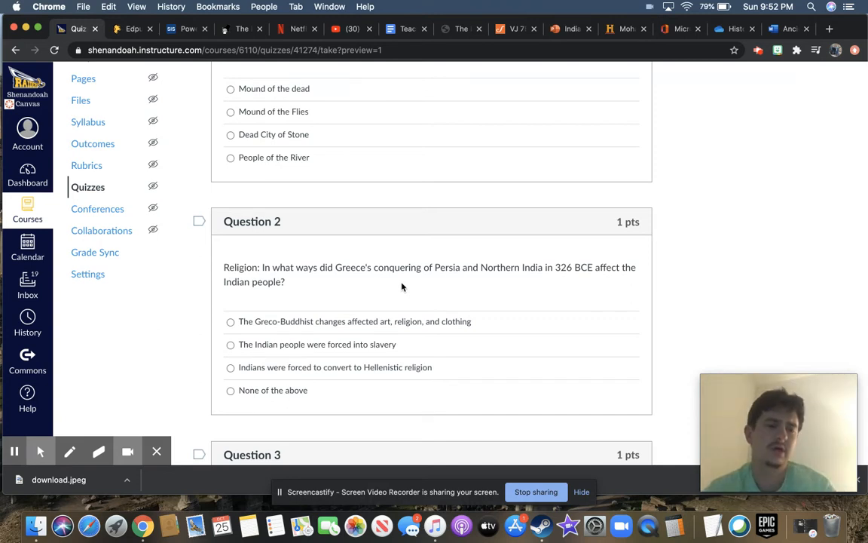
mouse_move(461, 321)
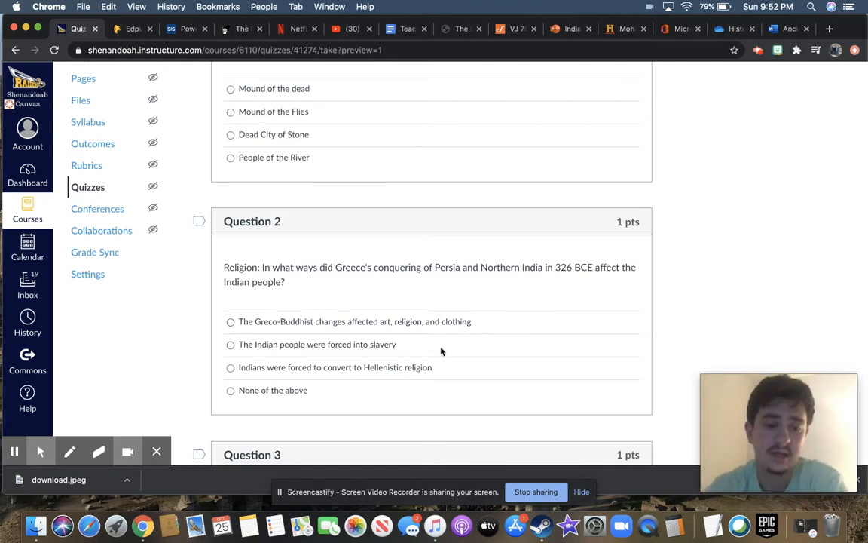
scroll("down", 3)
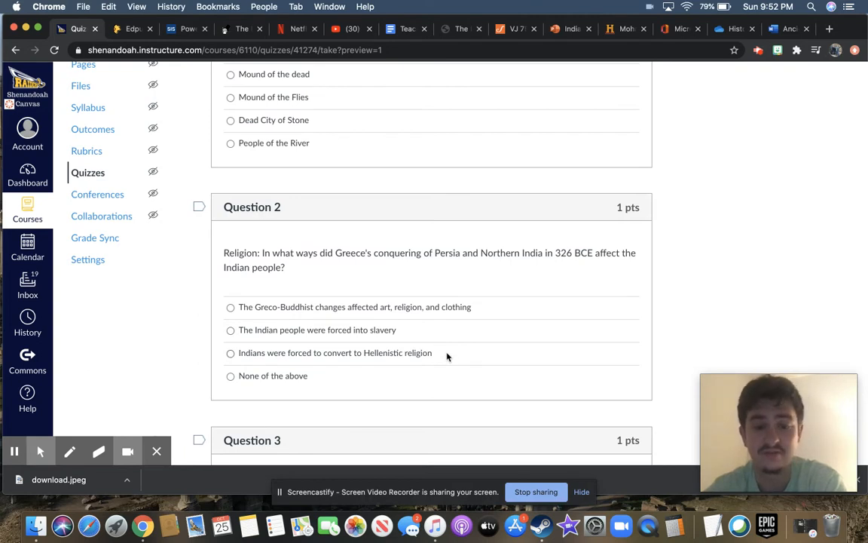
scroll("down", 3)
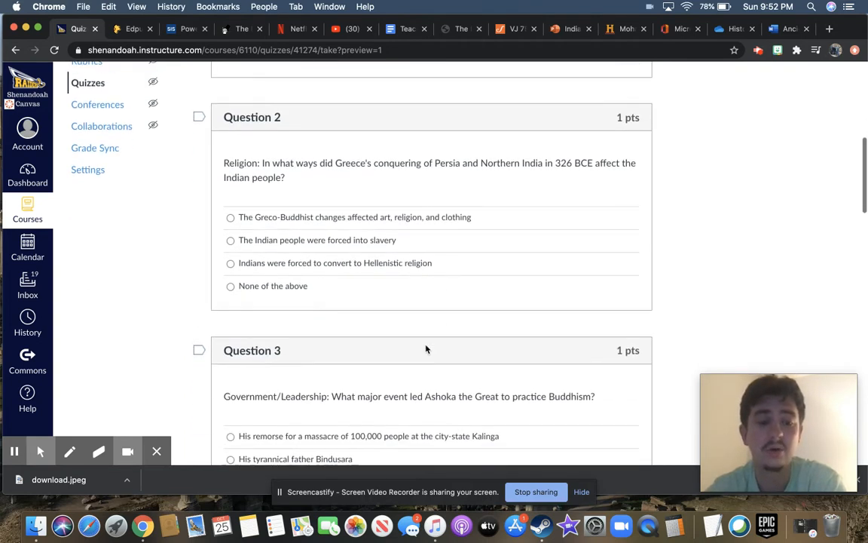
scroll("down", 3)
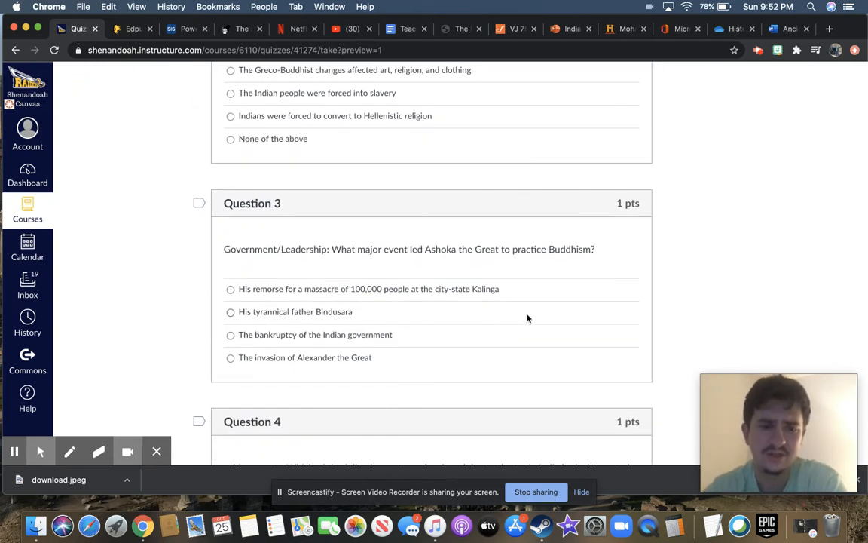
mouse_move(525, 315)
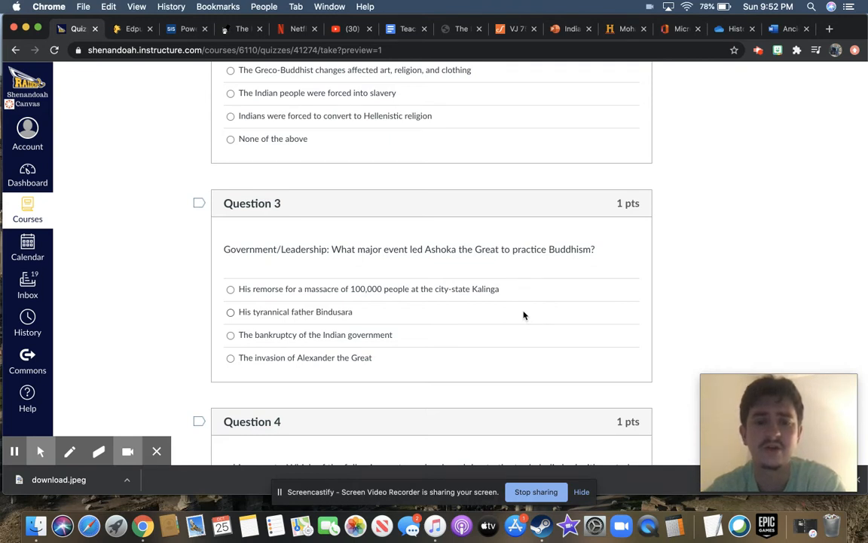
mouse_move(428, 319)
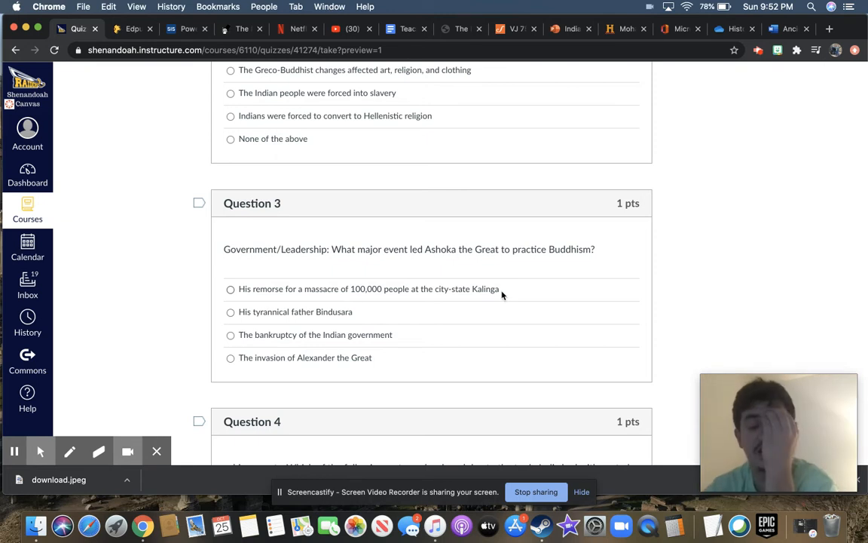
mouse_move(497, 299)
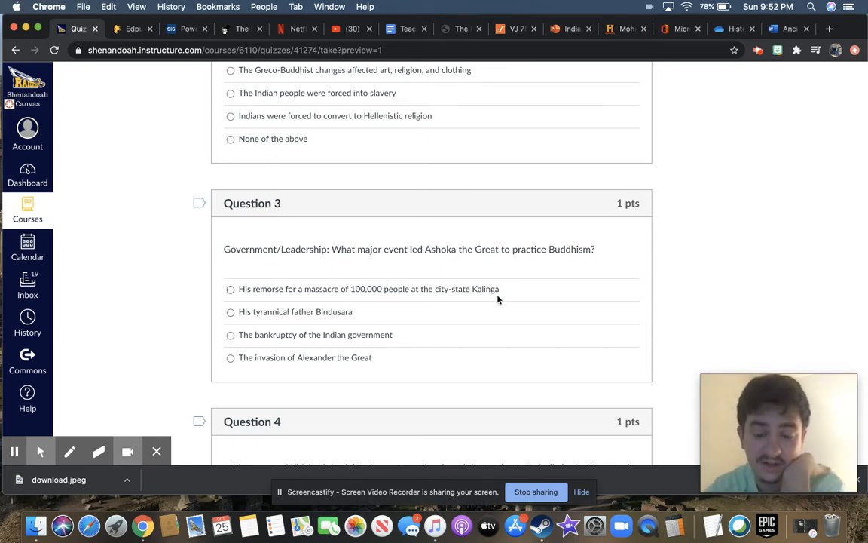
mouse_move(401, 335)
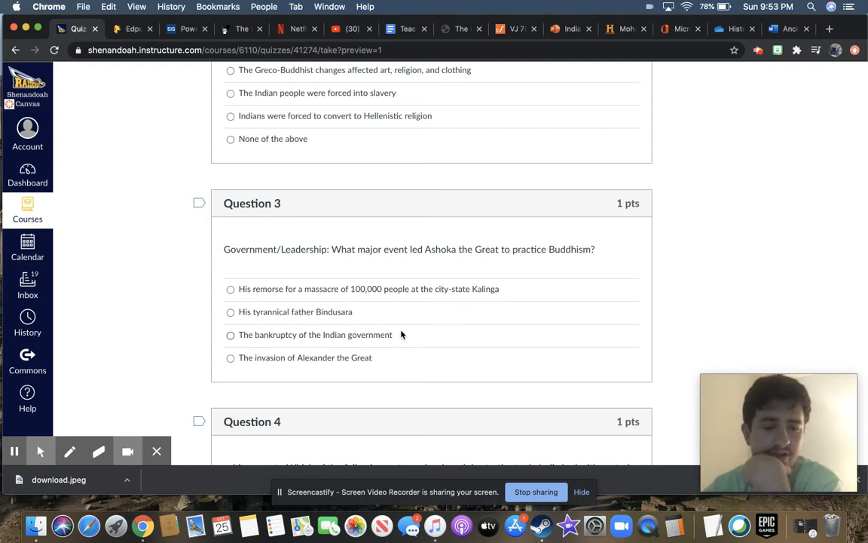
mouse_move(362, 380)
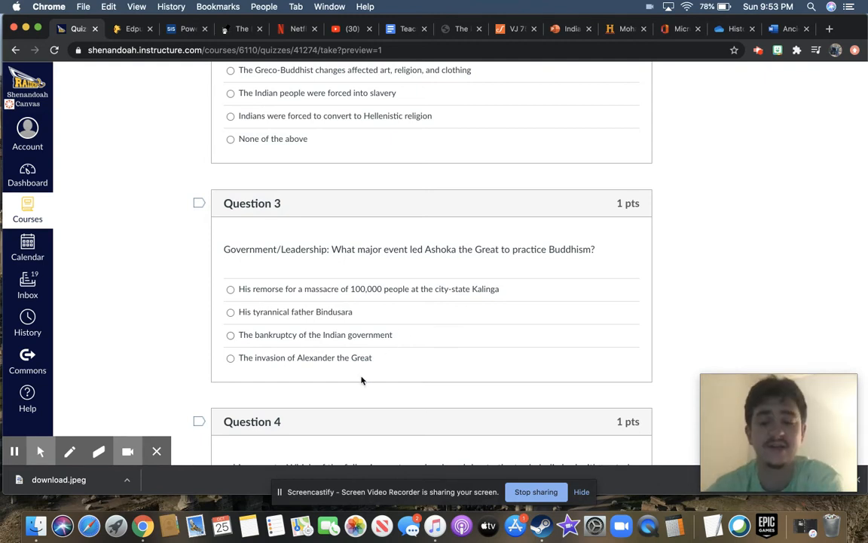
scroll("down", 3)
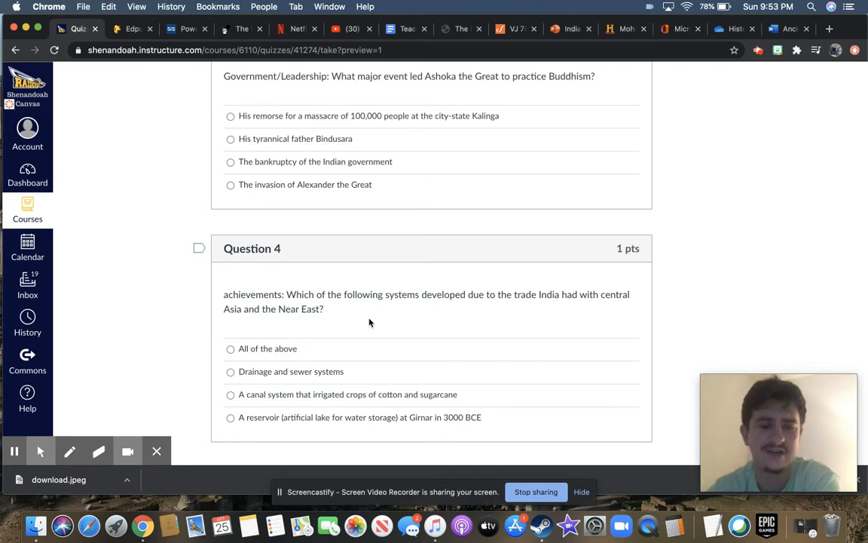
mouse_move(331, 350)
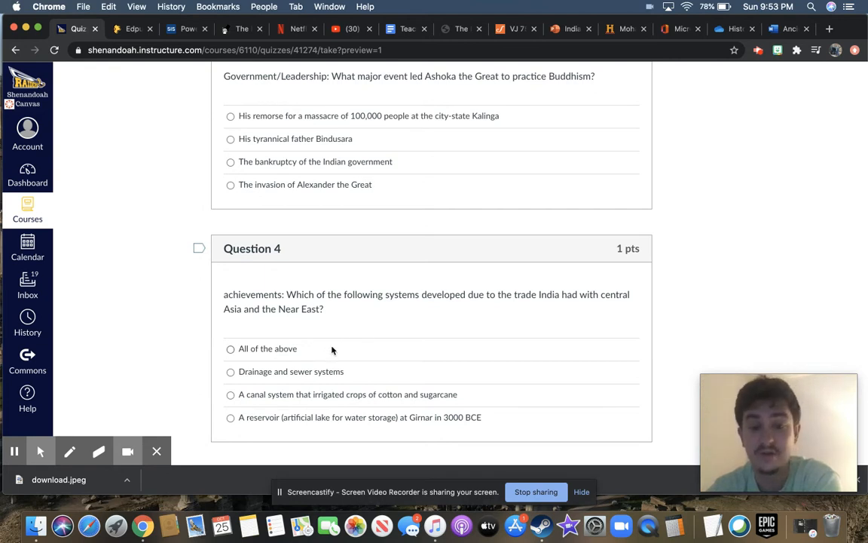
mouse_move(370, 376)
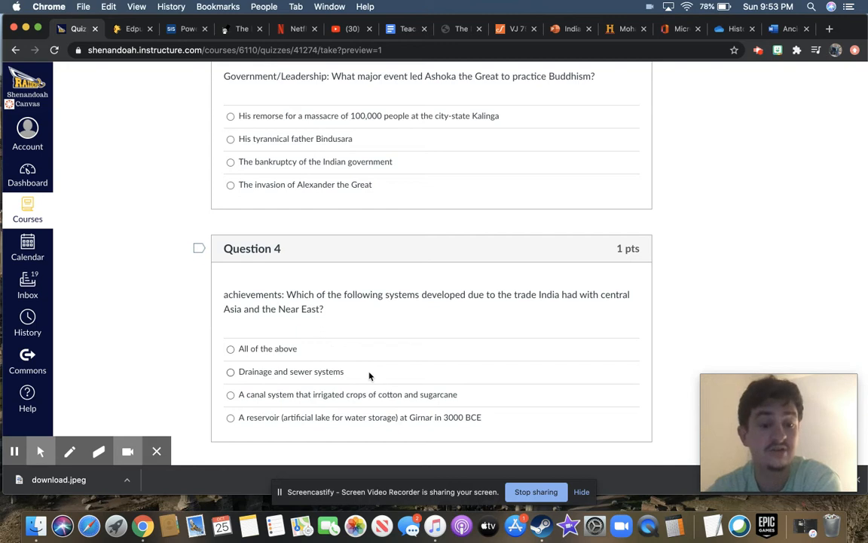
mouse_move(497, 398)
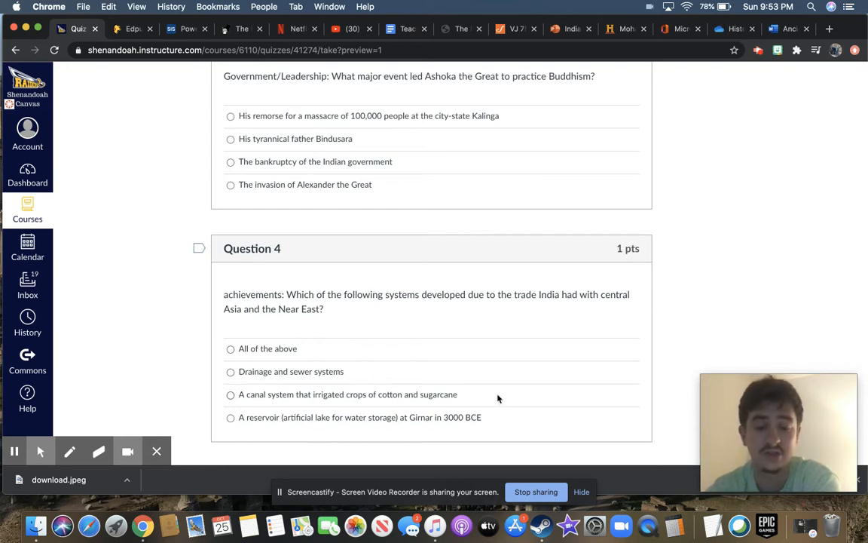
- Scroll the preview to show Question 4 on systems from India's trade with central Asia and the Near East
scroll("down", 3)
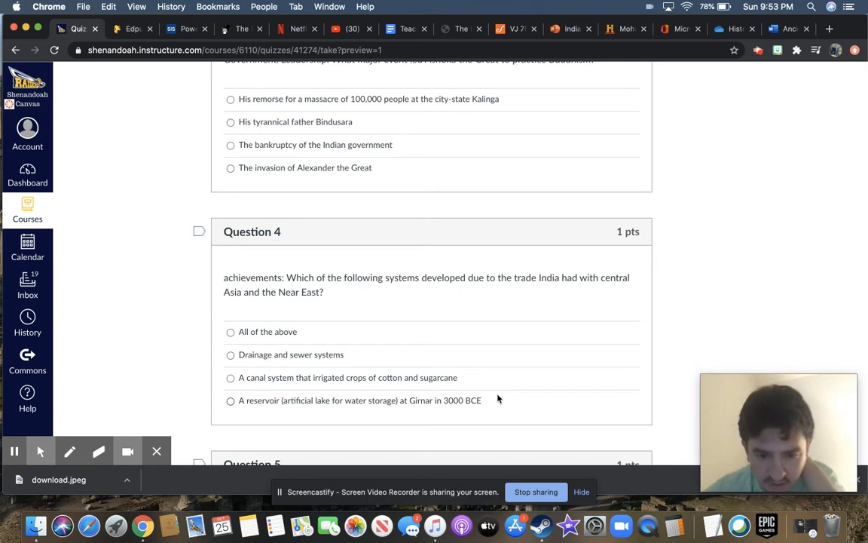
- Scroll the preview to show Question 5 on Ancient India's agricultural expertise with its four choices
scroll("down", 3)
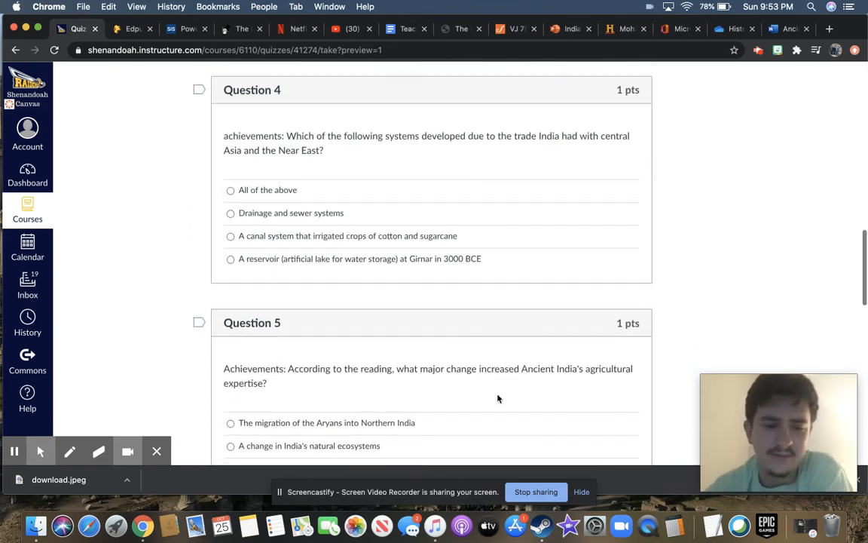
scroll("down", 3)
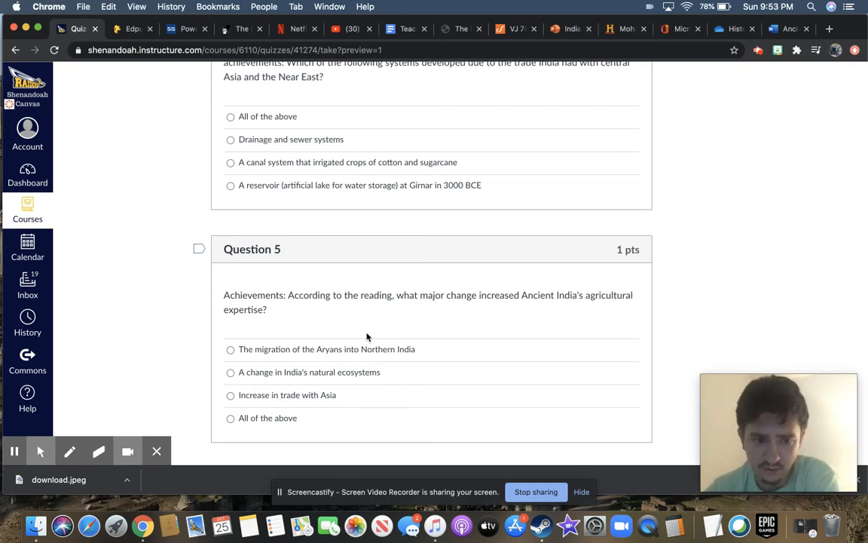
mouse_move(398, 343)
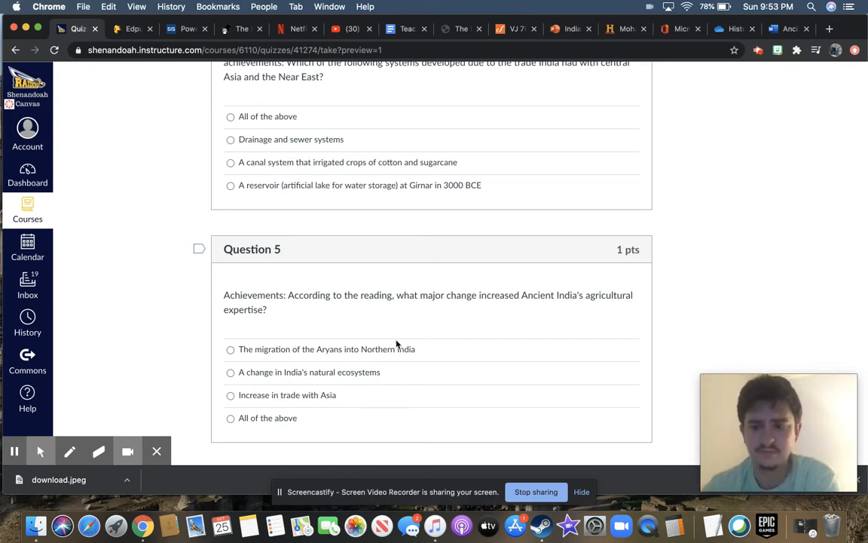
mouse_move(452, 361)
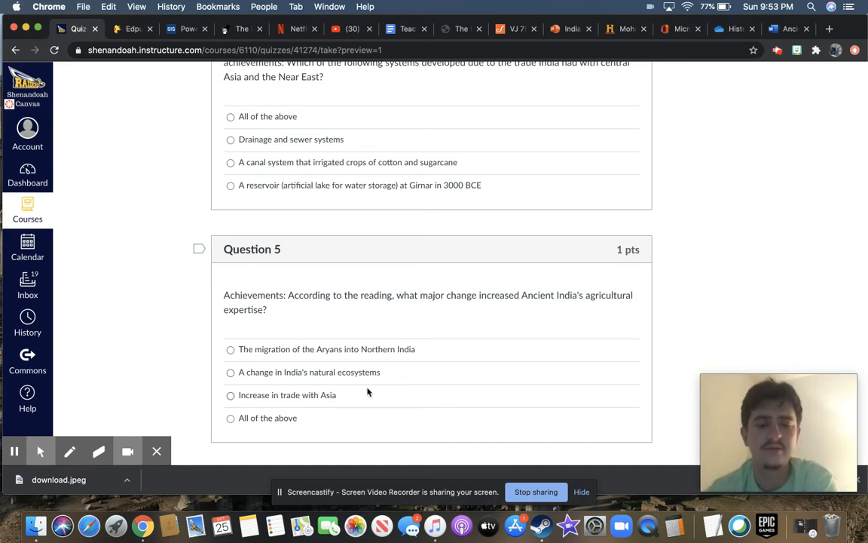
scroll("down", 3)
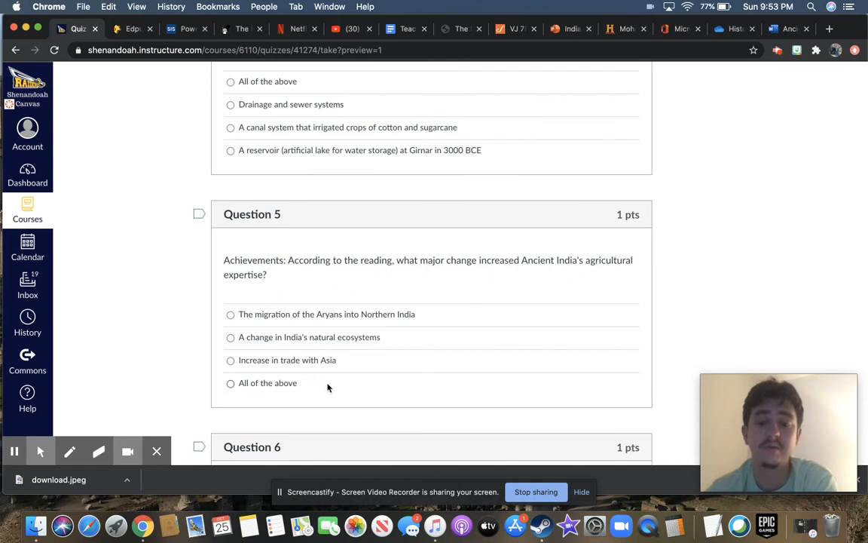
- Scroll the preview to show Question 6 on the social classes of India's caste system
scroll("down", 3)
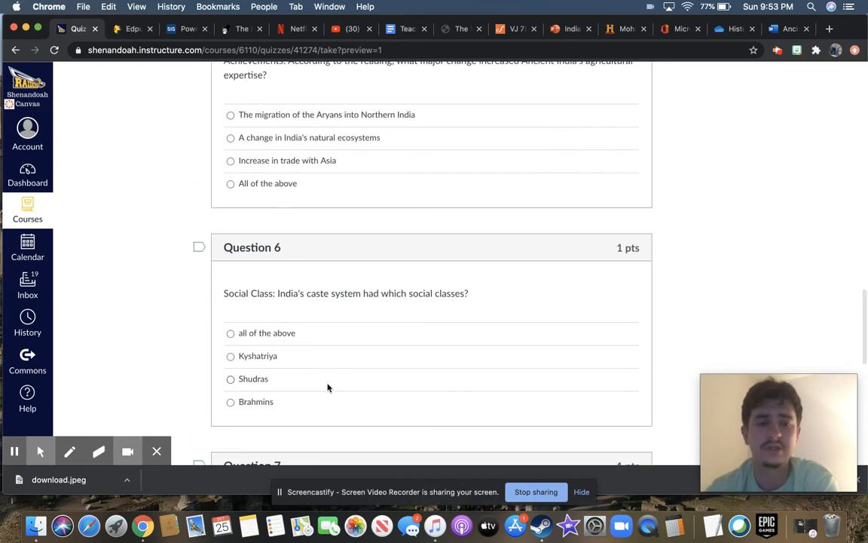
mouse_move(389, 332)
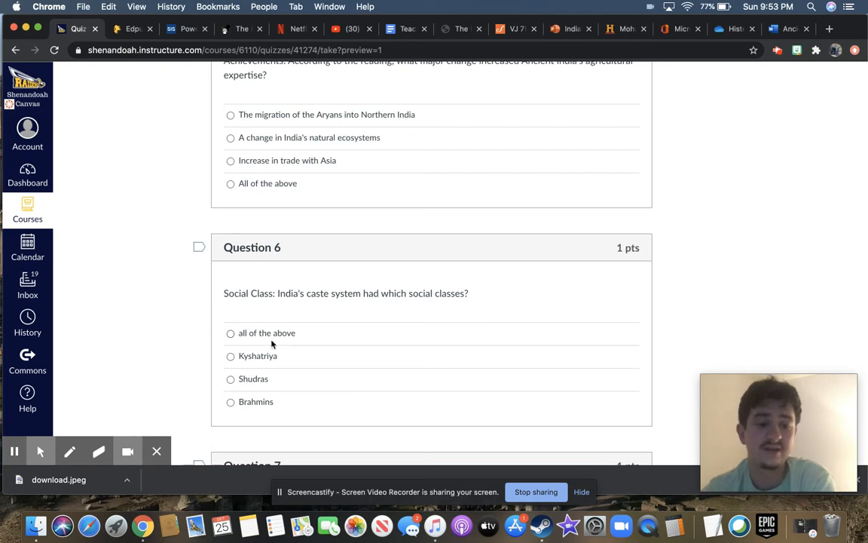
mouse_move(295, 366)
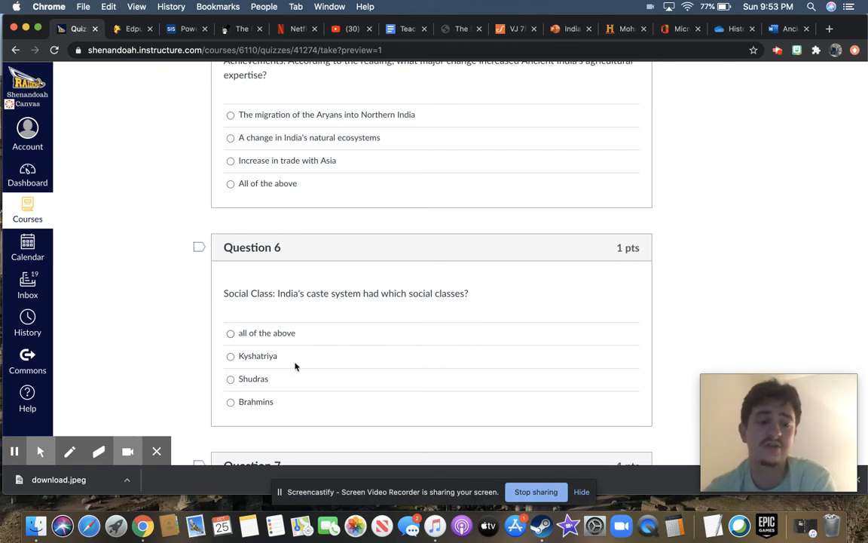
scroll("down", 3)
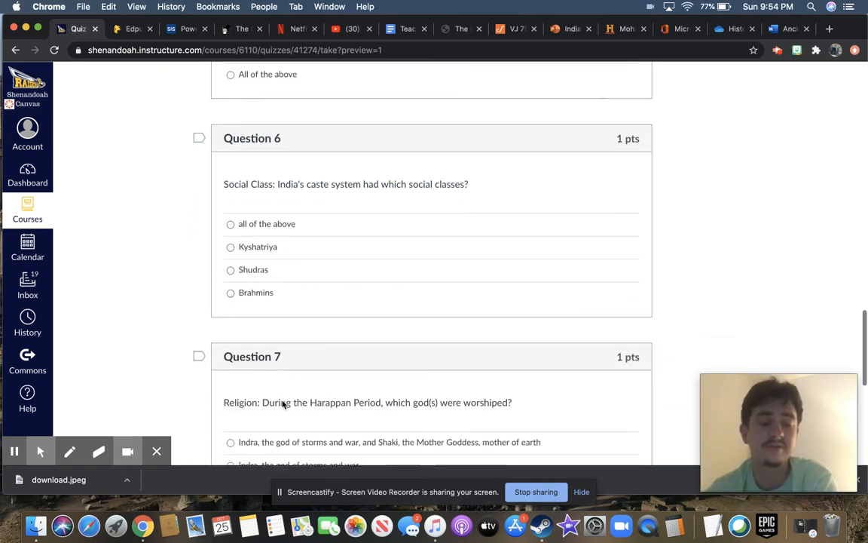
- Scroll through Question 7 on Harappan gods to Question 8, the quiz's final question
scroll("down", 3)
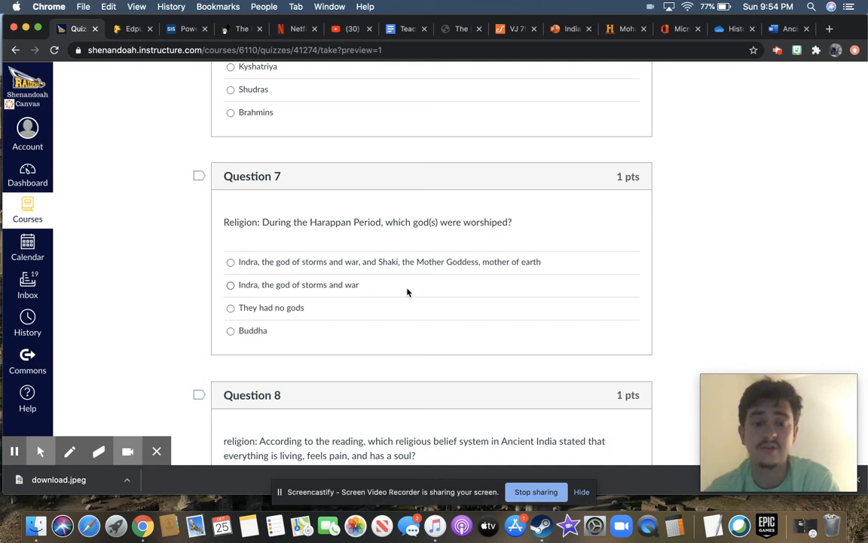
mouse_move(315, 283)
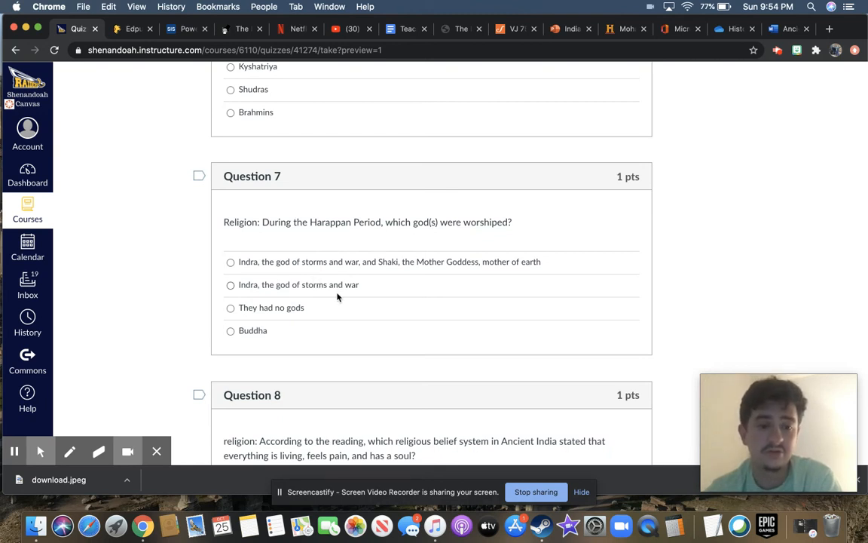
mouse_move(308, 324)
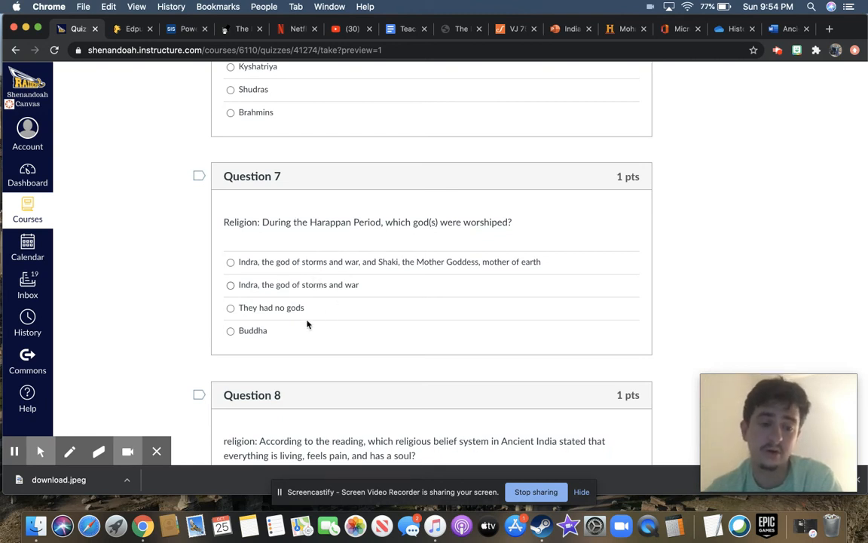
mouse_move(286, 338)
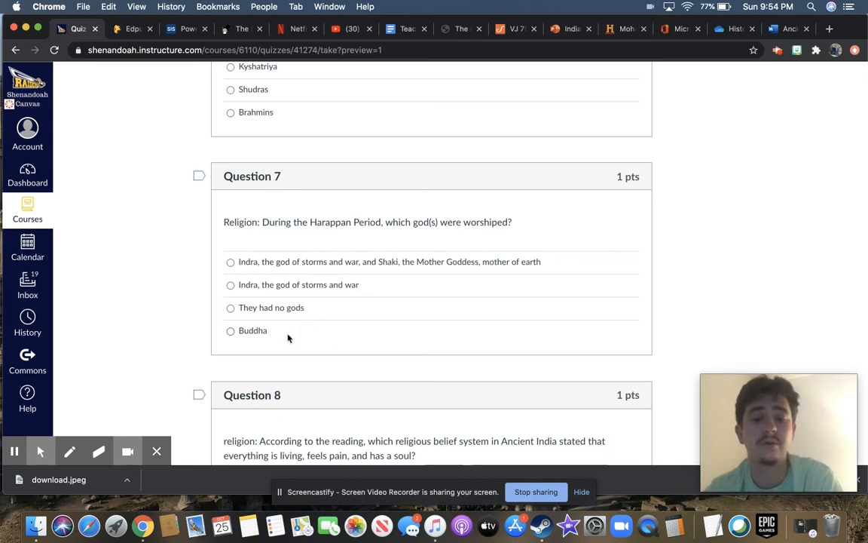
scroll("down", 3)
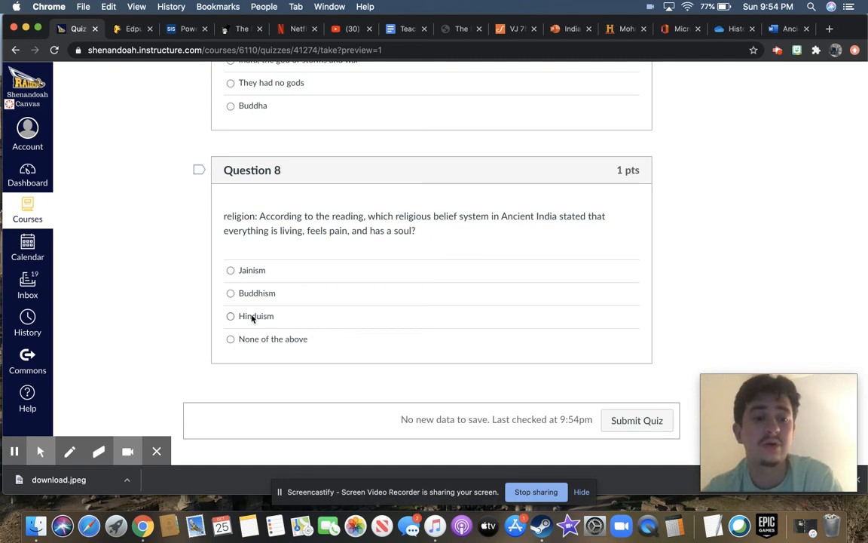
mouse_move(306, 303)
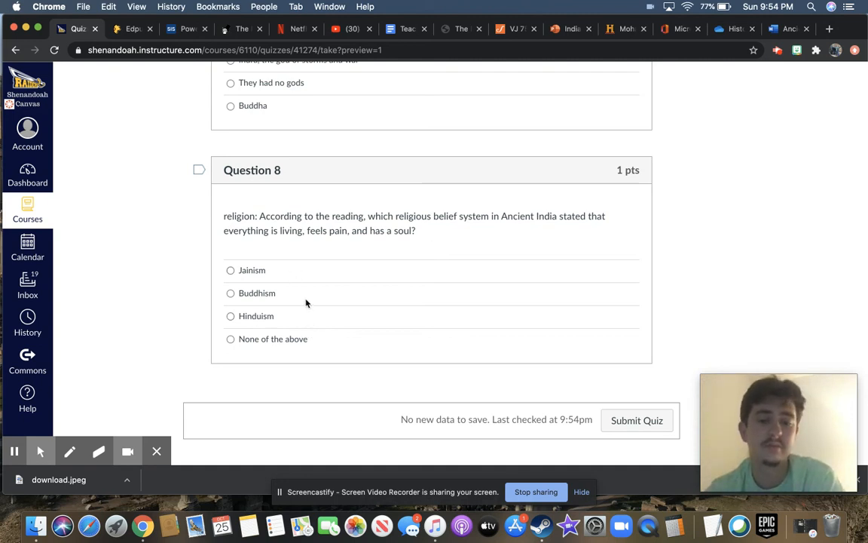